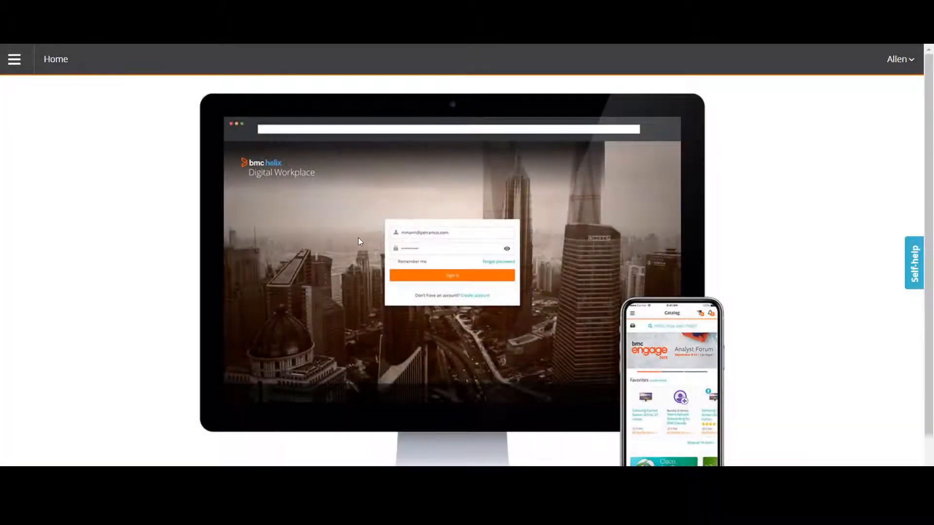
{"action": "mouse_move", "coordinate": [224, 169]}
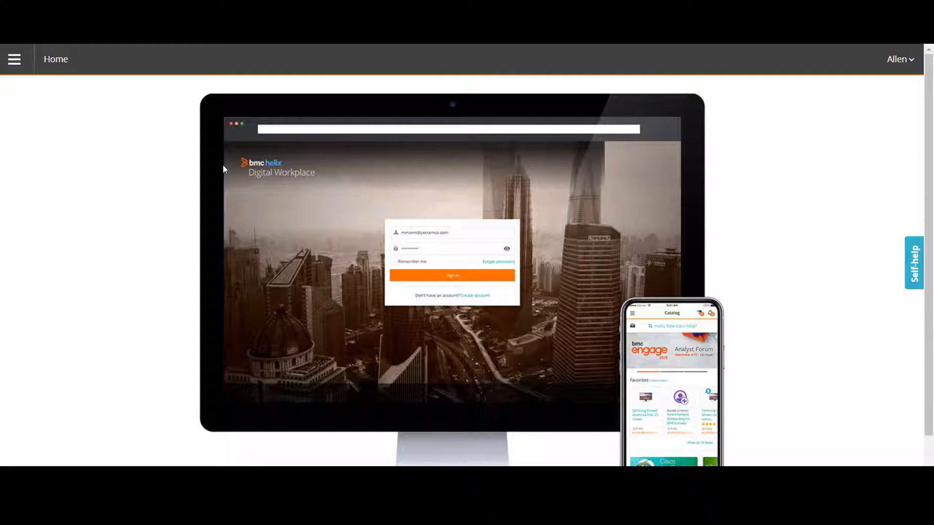
Choose Administration from Allen's user menu to reach the admin Features page
{"action": "left_click", "coordinate": [14, 59]}
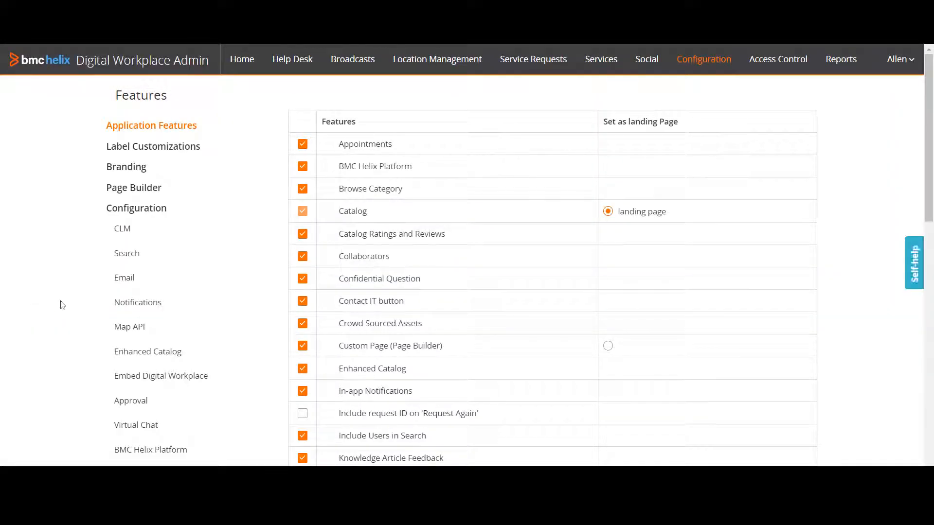
Go to Configuration > Notifications and expand the Request submitted row's Actions menu
{"action": "left_click", "coordinate": [137, 302]}
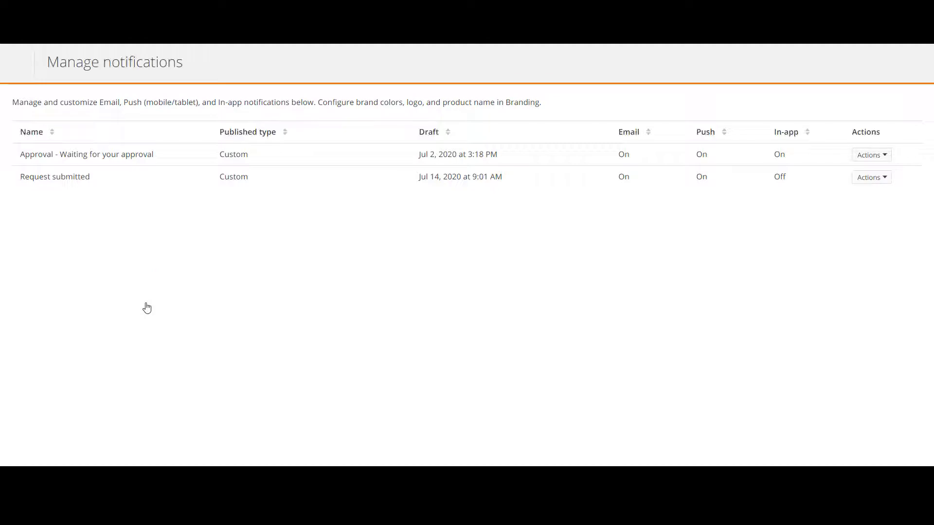
{"action": "mouse_move", "coordinate": [631, 233]}
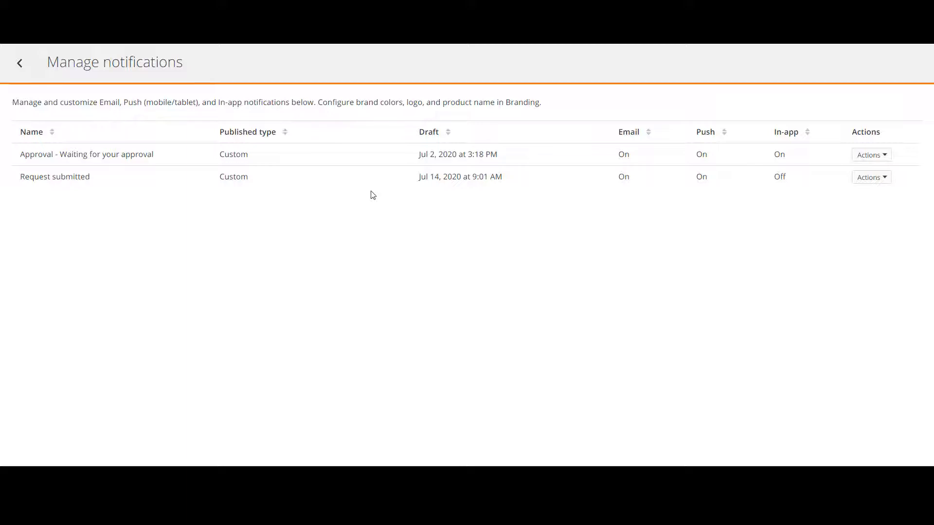
{"action": "mouse_move", "coordinate": [444, 208]}
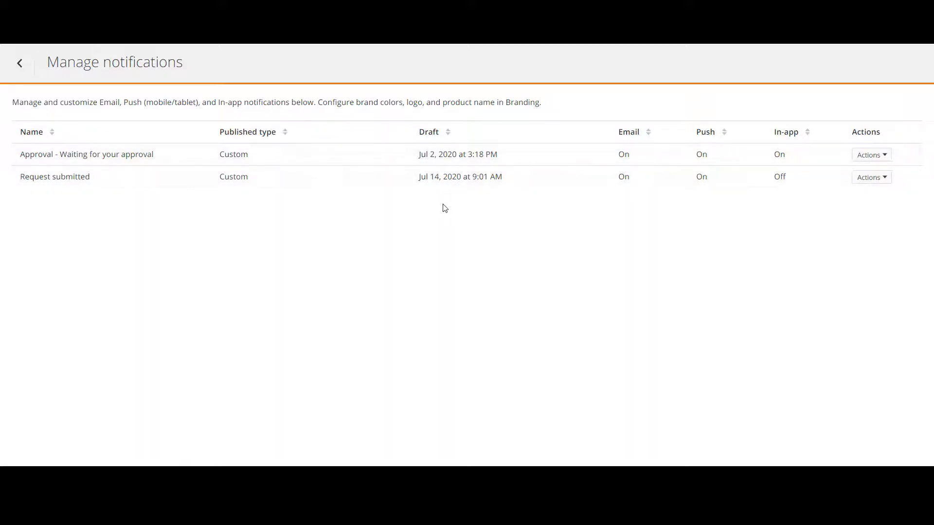
{"action": "mouse_move", "coordinate": [581, 207]}
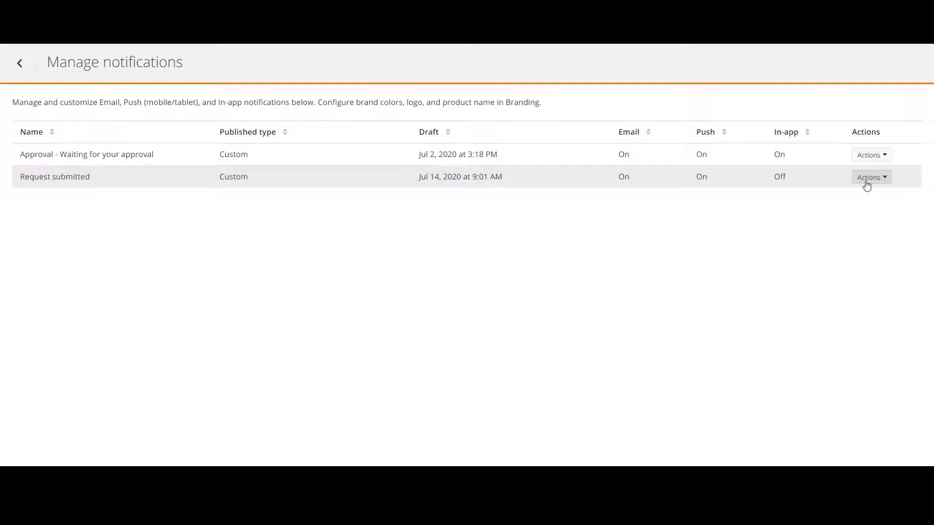
{"action": "left_click", "coordinate": [870, 177]}
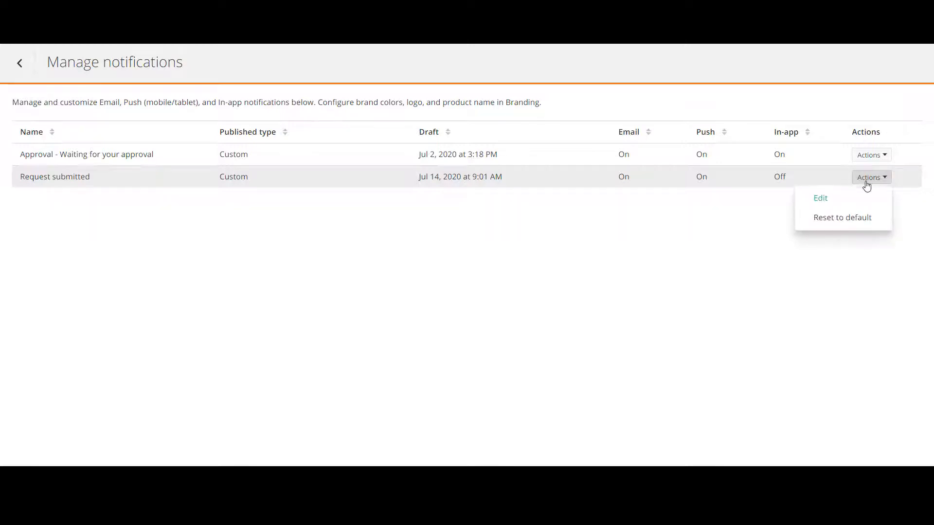
Edit the Request submitted notification and preview its sample email, then close the preview
{"action": "left_click", "coordinate": [821, 198]}
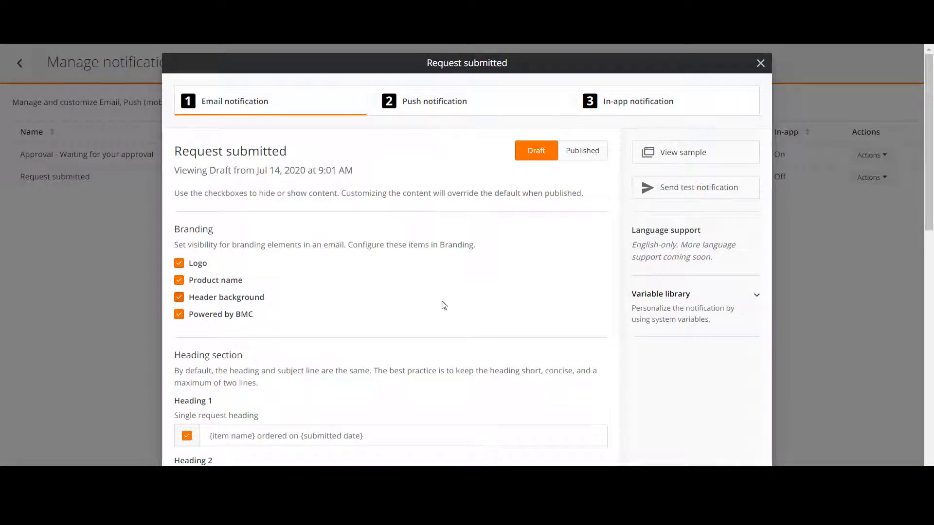
{"action": "mouse_move", "coordinate": [440, 255]}
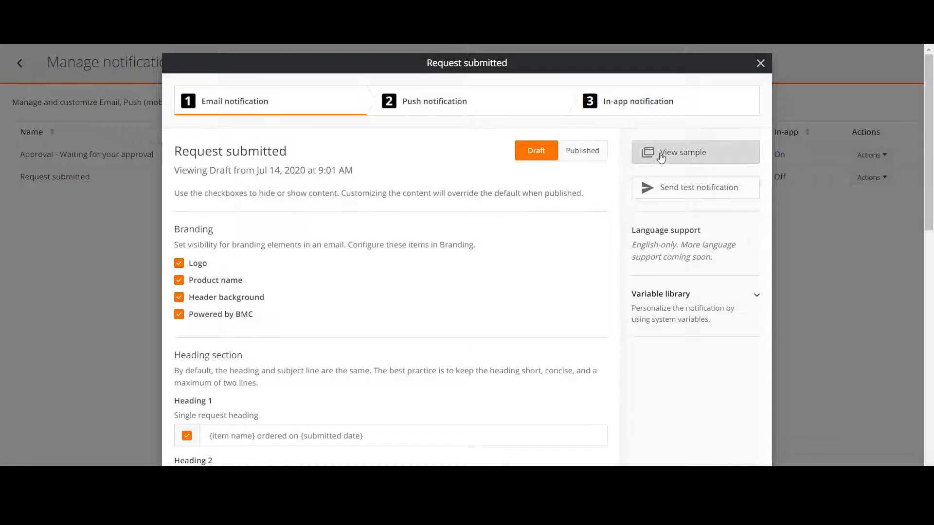
{"action": "left_click", "coordinate": [684, 152]}
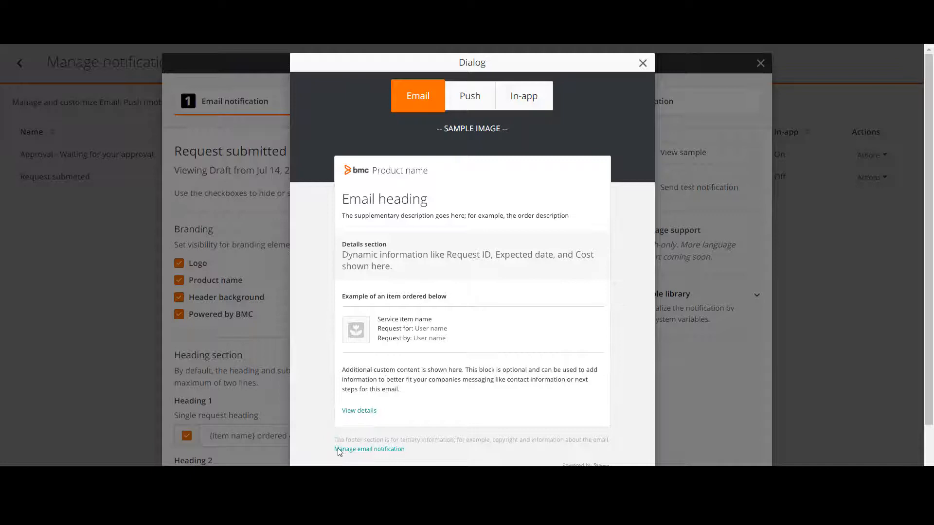
{"action": "mouse_move", "coordinate": [559, 448]}
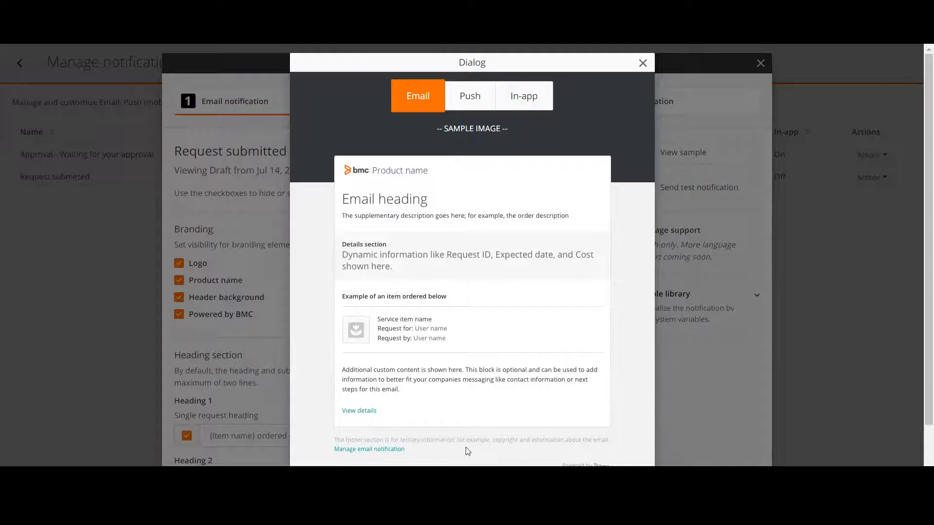
{"action": "left_click", "coordinate": [642, 63]}
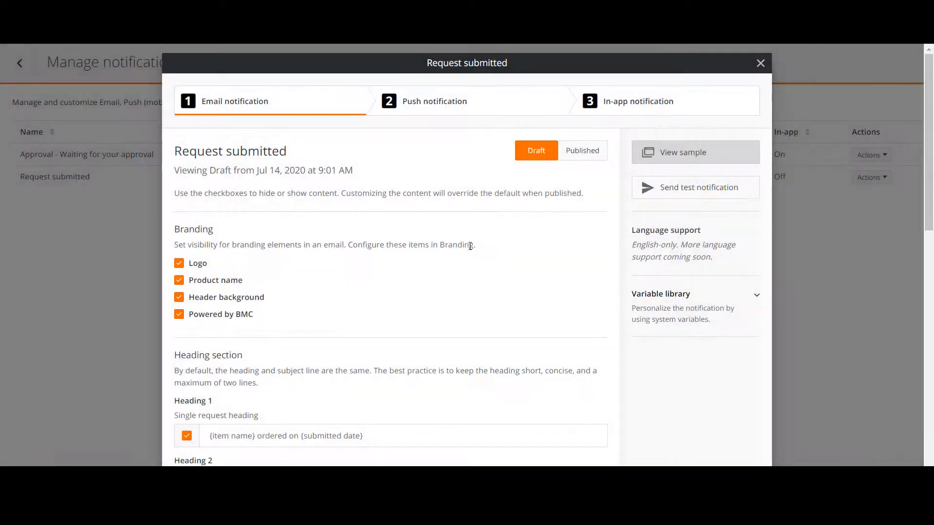
{"action": "scroll", "scroll_direction": "down", "scroll_amount": 3}
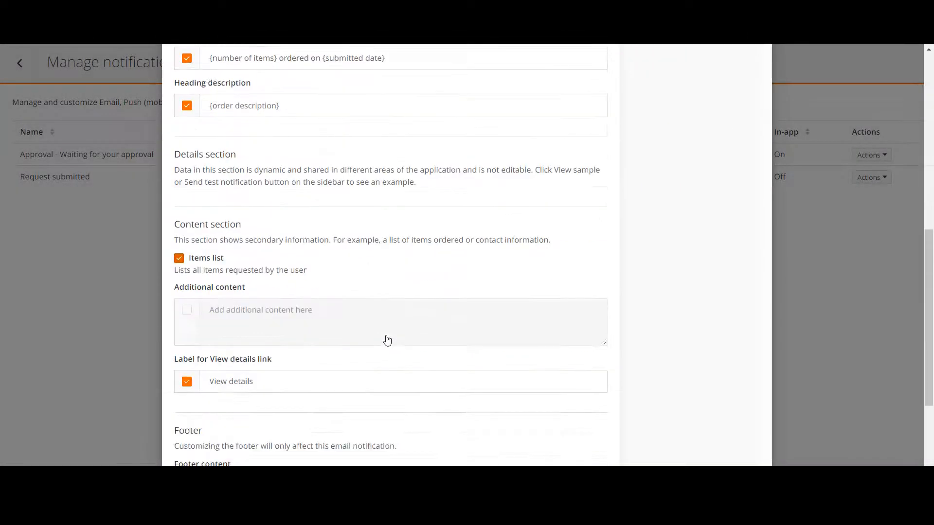
{"action": "scroll", "scroll_direction": "down", "scroll_amount": 3}
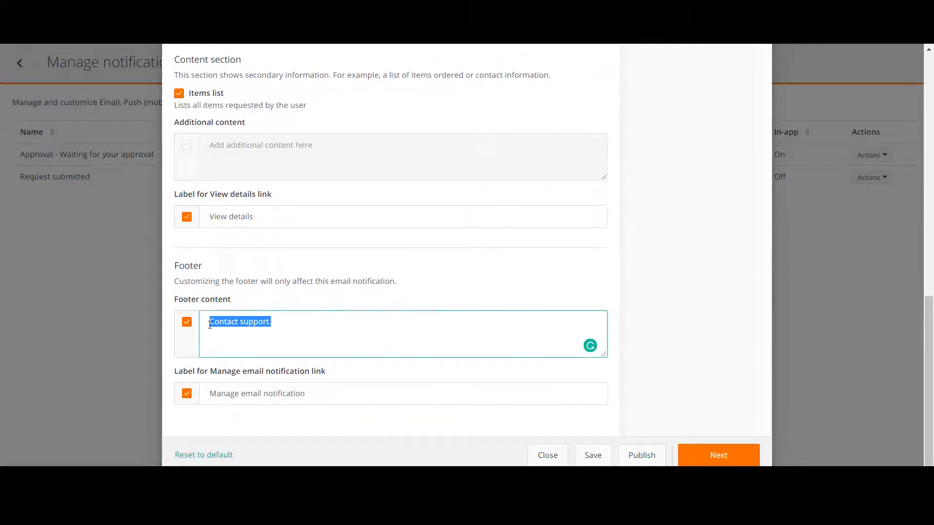
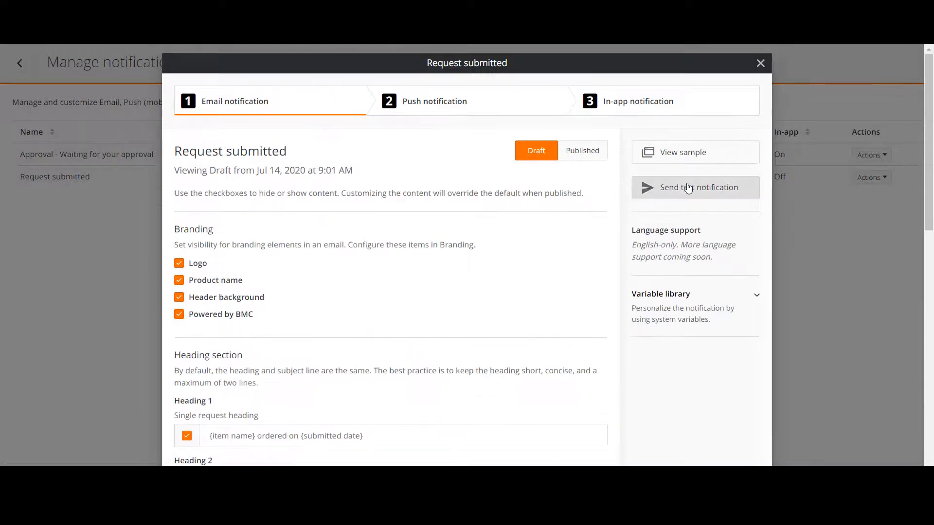
Send a test notification, leave the editor, and select your work email on your profile
{"action": "left_click", "coordinate": [698, 187]}
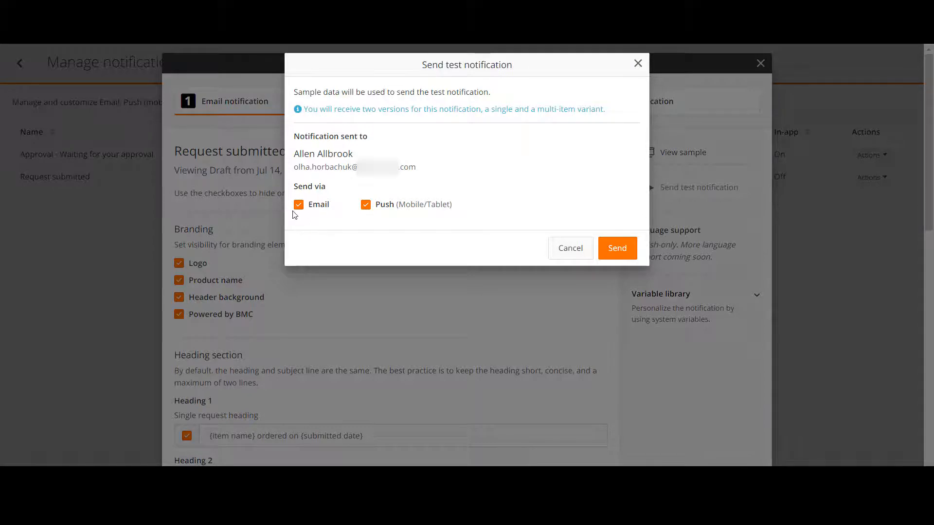
{"action": "mouse_move", "coordinate": [554, 185]}
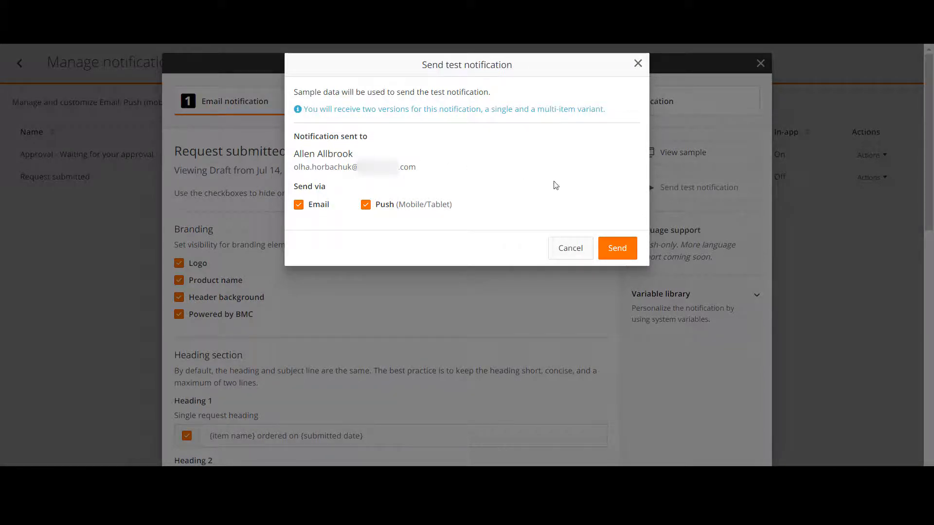
{"action": "left_click", "coordinate": [618, 248]}
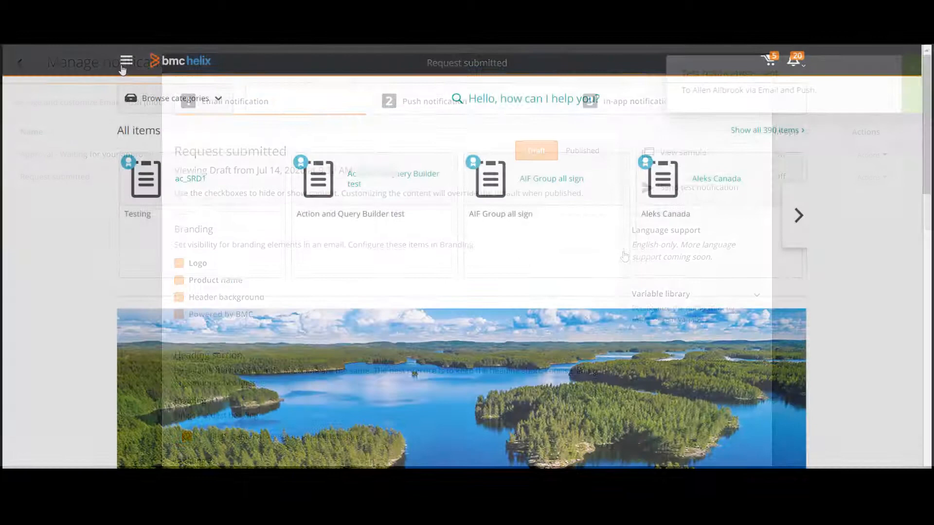
{"action": "left_click", "coordinate": [126, 61]}
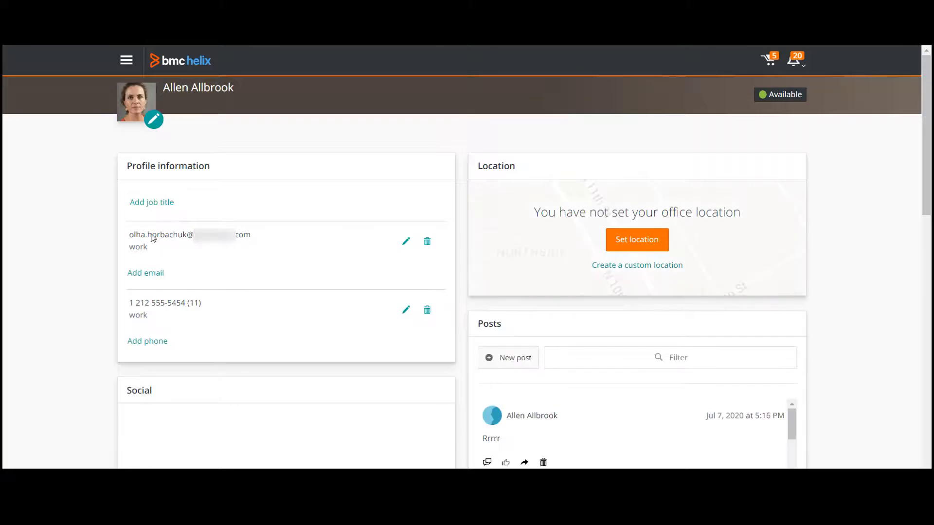
{"action": "double_click", "coordinate": [161, 234]}
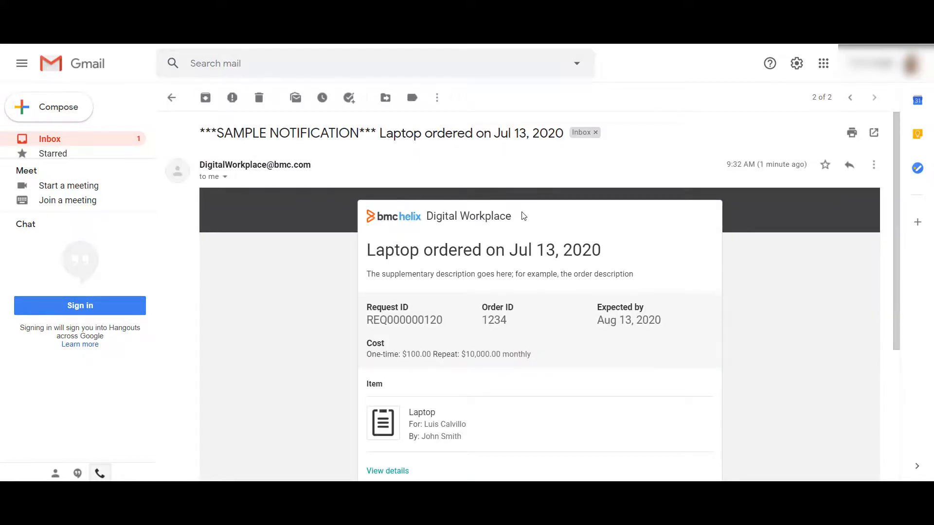
Check the footer in the Laptop and 2 items sample emails in Gmail
{"action": "scroll", "scroll_direction": "down", "scroll_amount": 3}
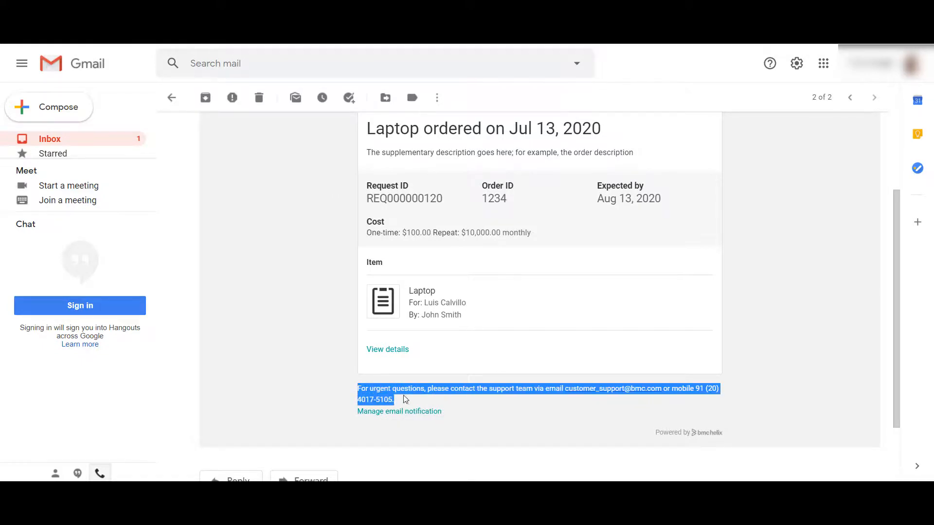
{"action": "scroll", "scroll_direction": "up", "scroll_amount": 3}
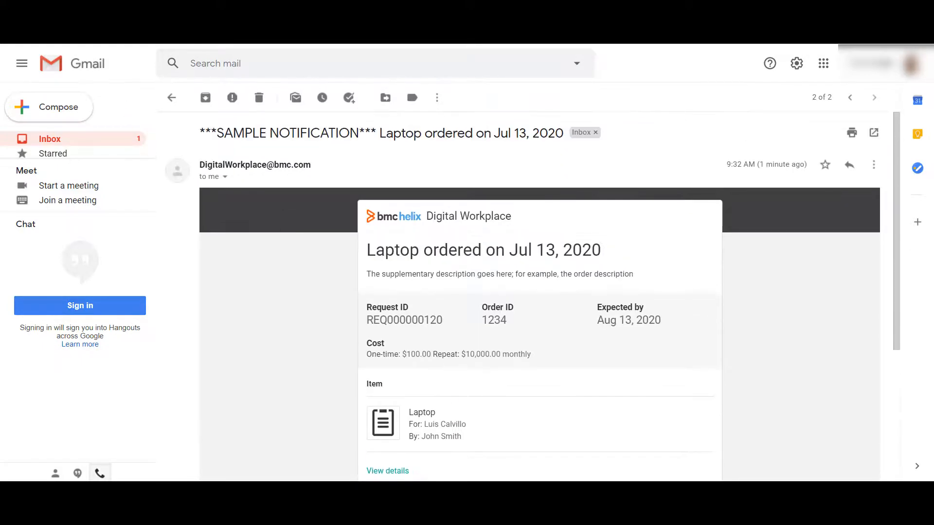
{"action": "left_click", "coordinate": [875, 97]}
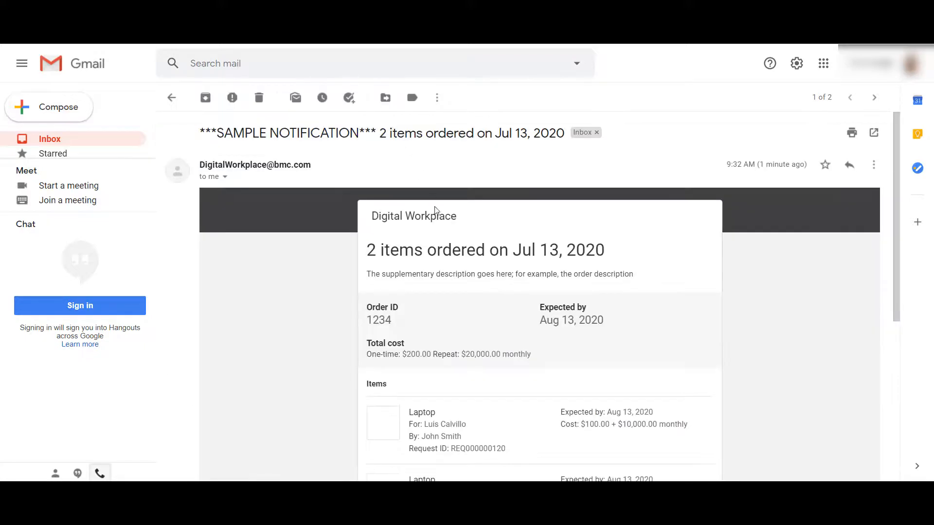
{"action": "scroll", "scroll_direction": "down", "scroll_amount": 3}
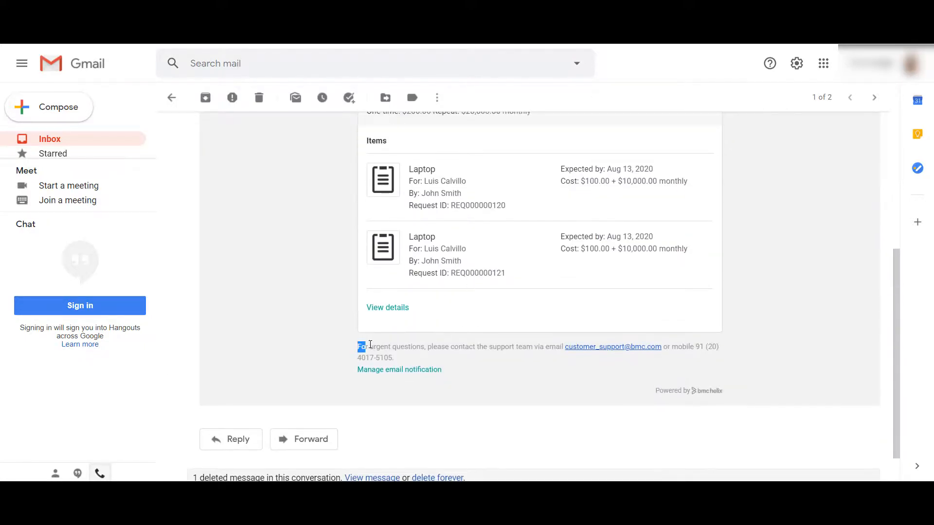
{"action": "left_click_drag", "start_coordinate": [360, 347], "coordinate": [621, 361]}
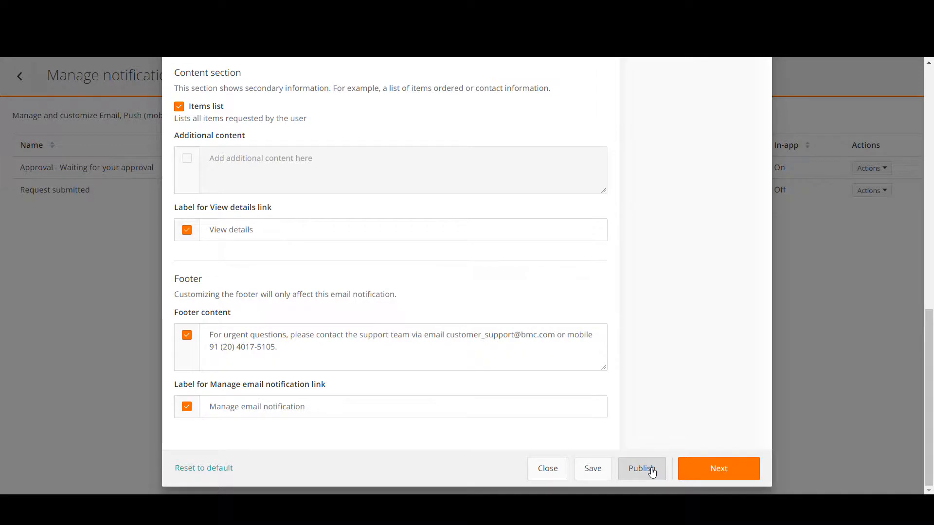
Publish the Request submitted notification and confirm setting it live
{"action": "left_click", "coordinate": [641, 468]}
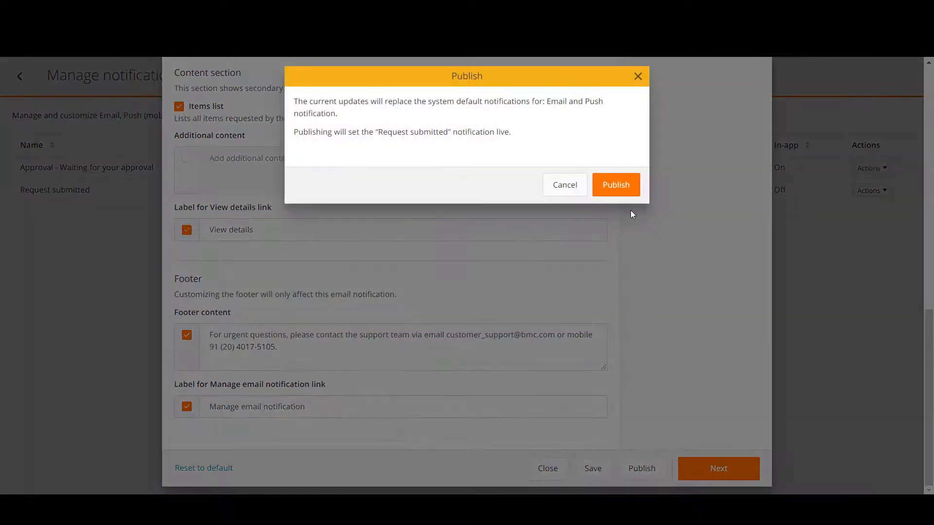
{"action": "left_click", "coordinate": [616, 185]}
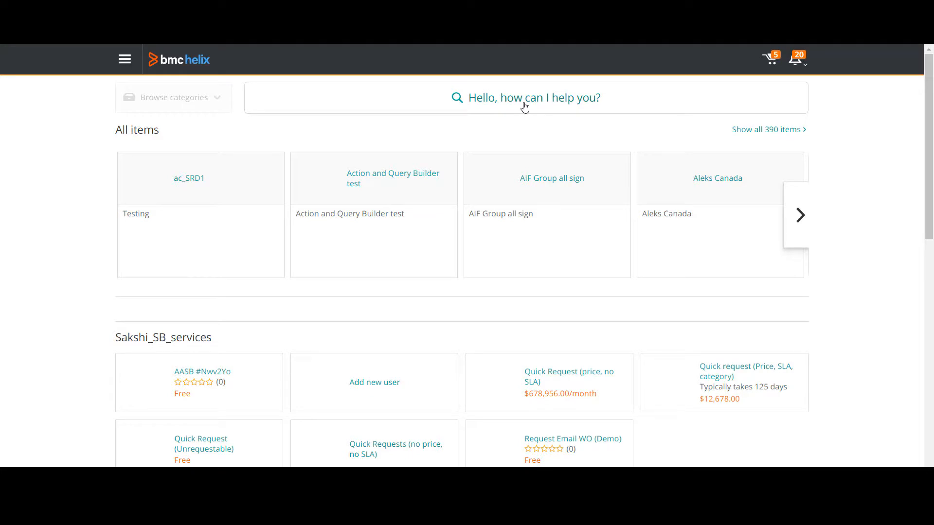
Search the catalog for iphone and submit a Need new iPhone request
{"action": "left_click", "coordinate": [525, 98]}
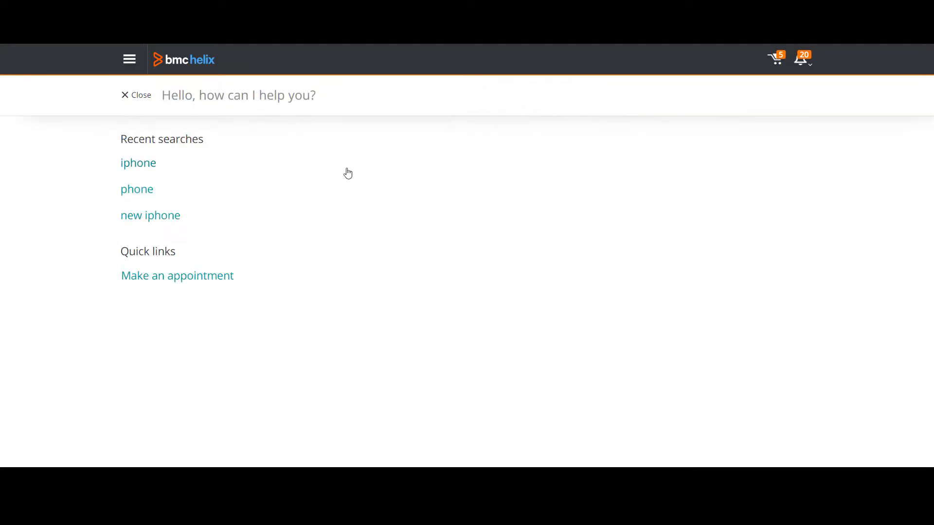
{"action": "left_click", "coordinate": [138, 163]}
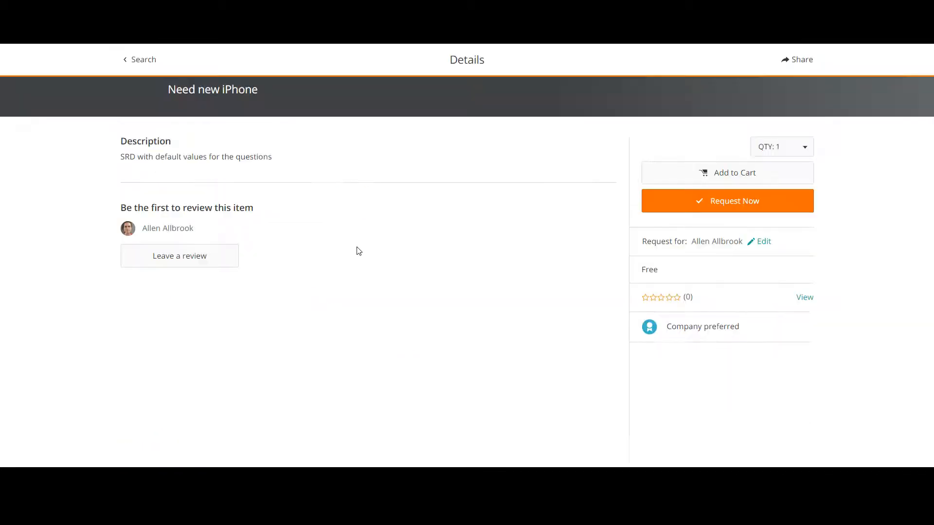
{"action": "left_click", "coordinate": [727, 201]}
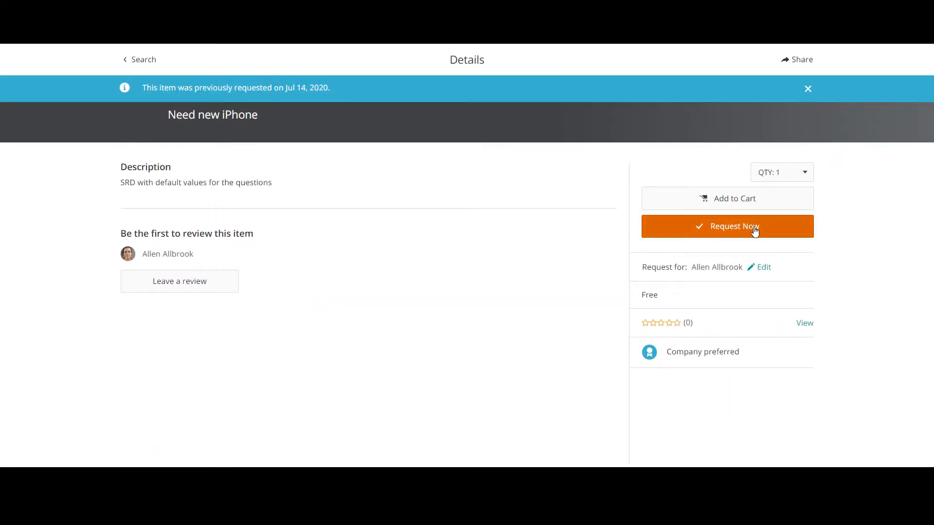
{"action": "left_click", "coordinate": [727, 226]}
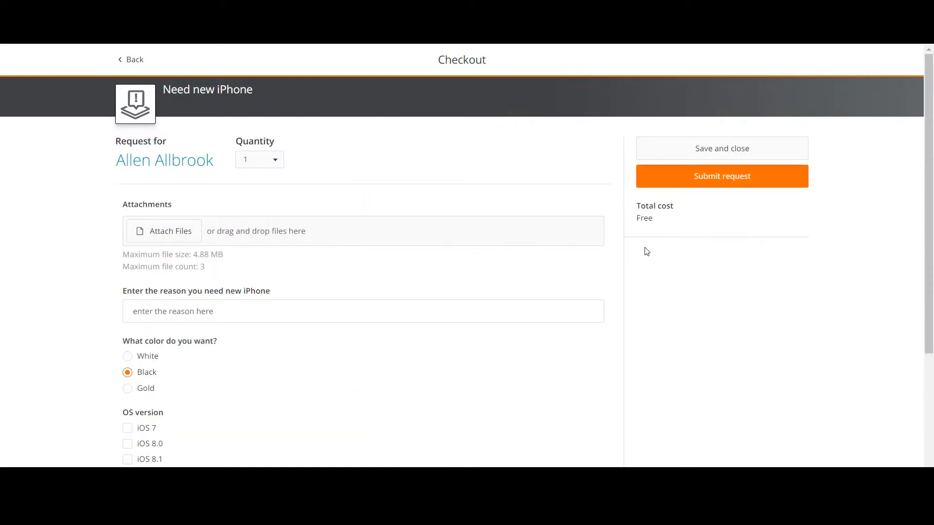
{"action": "left_click", "coordinate": [721, 176]}
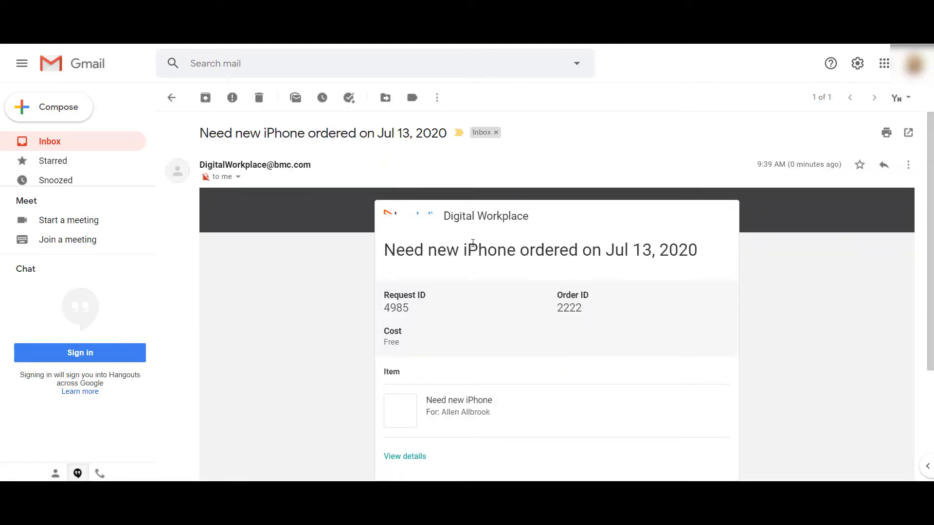
Scroll the Need new iPhone order email down and highlight its support-contact footer
{"action": "scroll", "scroll_direction": "down", "scroll_amount": 3}
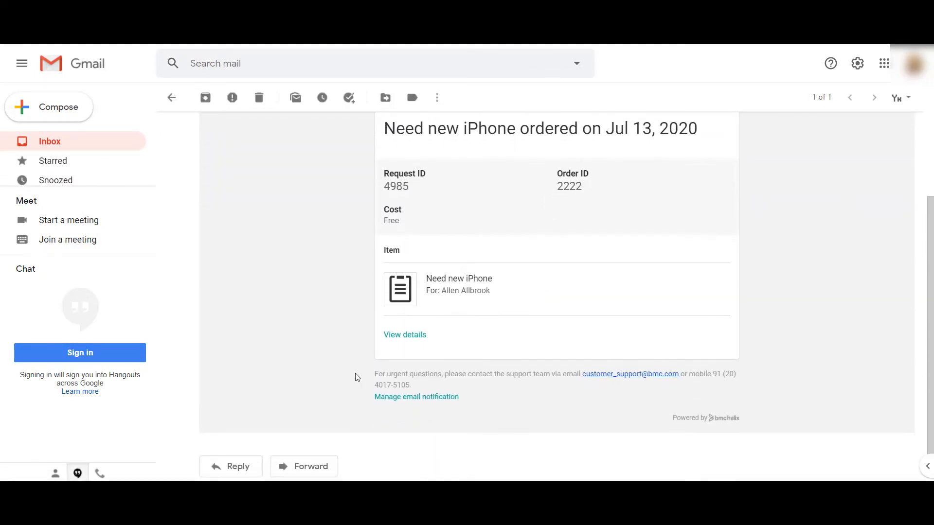
{"action": "left_click_drag", "start_coordinate": [374, 374], "coordinate": [411, 385]}
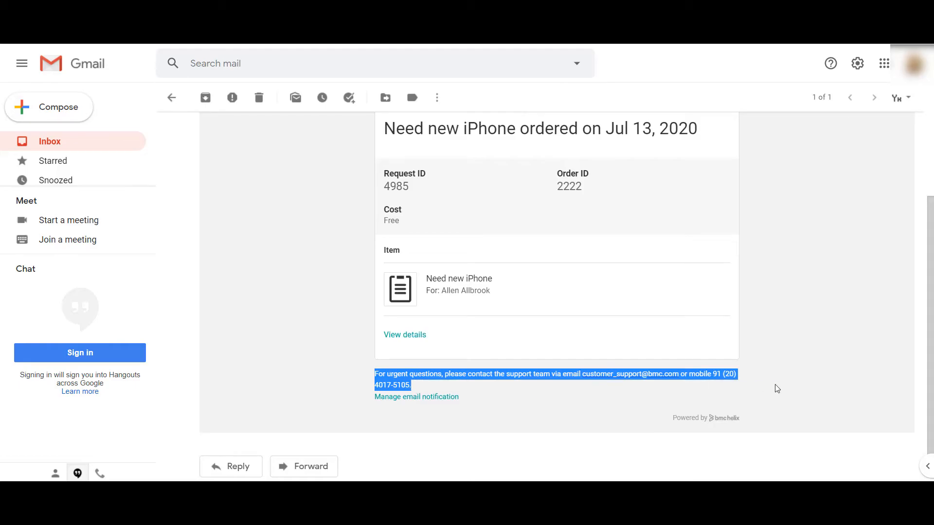